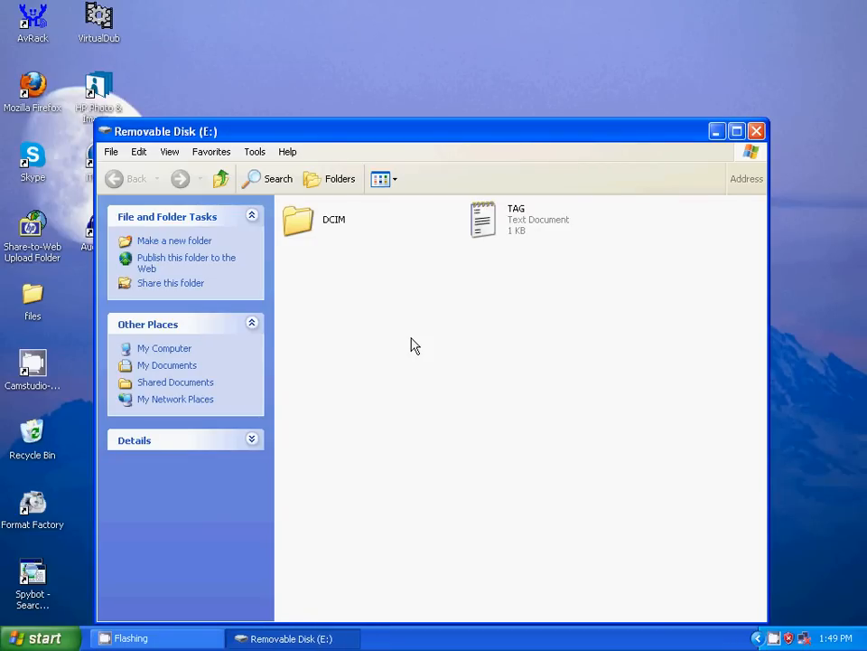
mouse_move(458, 378)
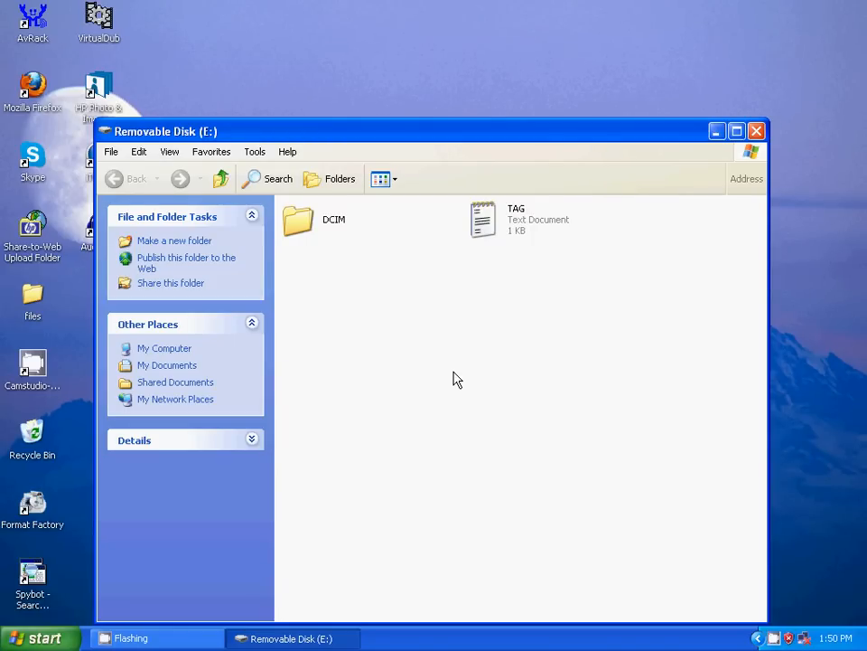
- Close the Removable Disk (E:) window, leaving only the desktop visible
left_click(756, 131)
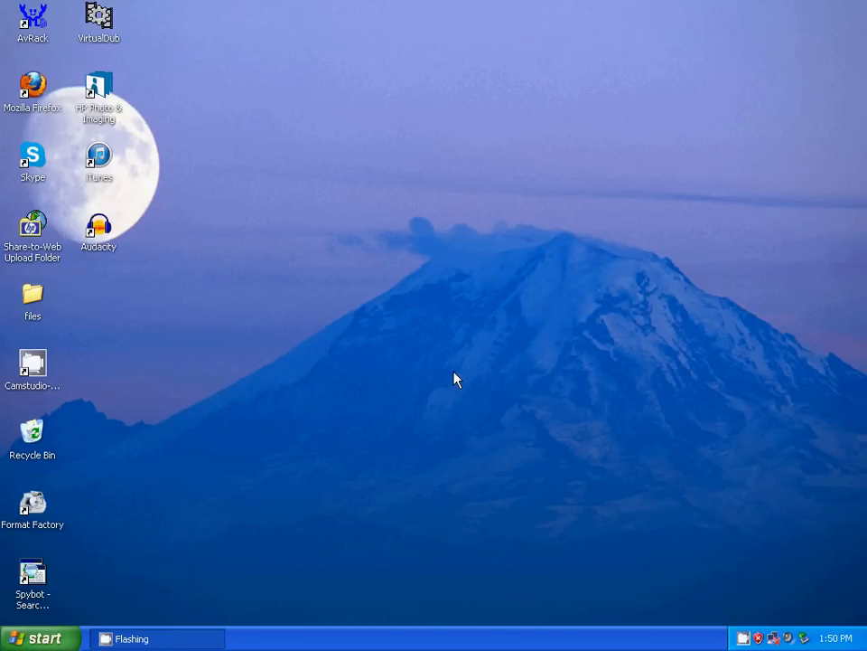
- Open My Computer from the Start menu to find USB Video Device #4
left_click(44, 637)
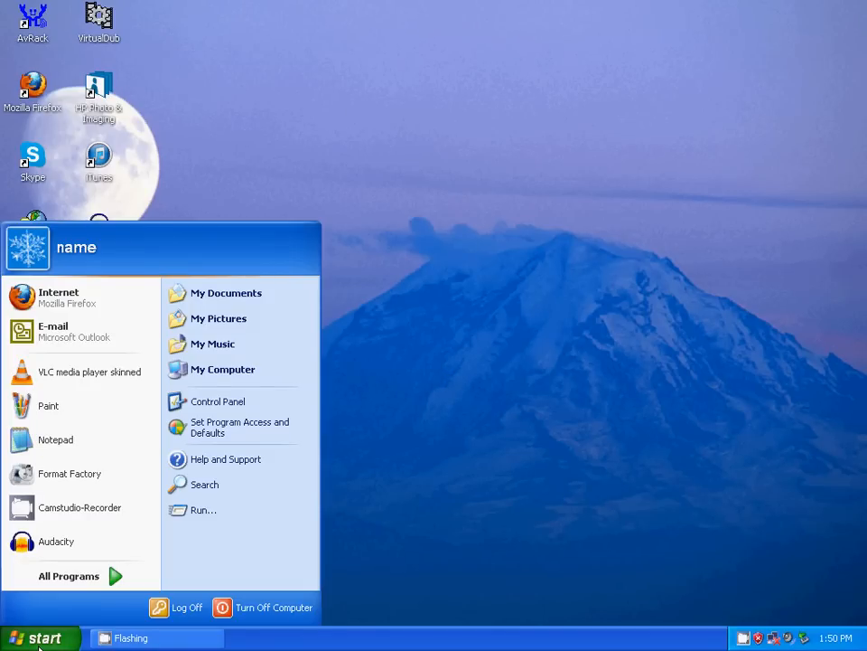
left_click(221, 369)
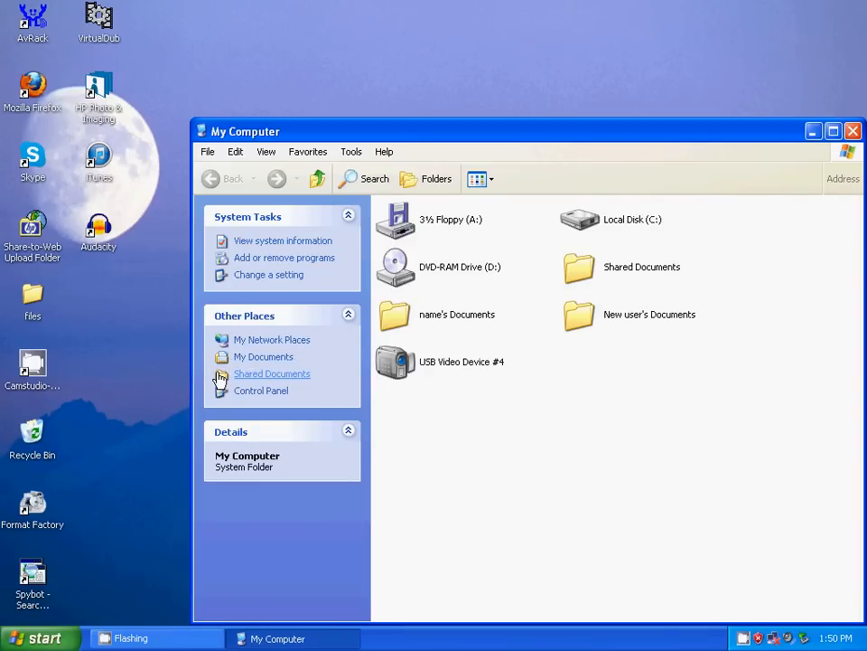
mouse_move(443, 370)
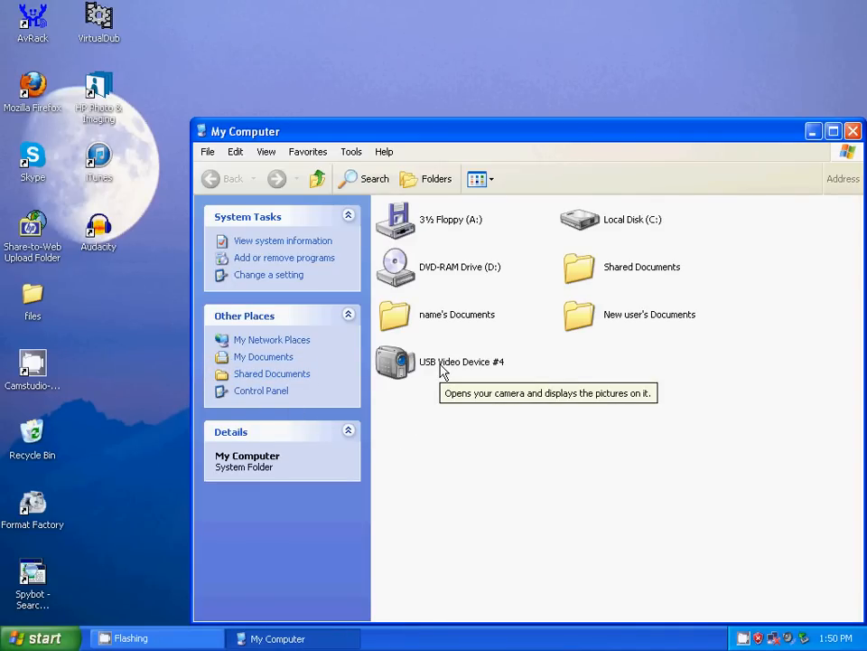